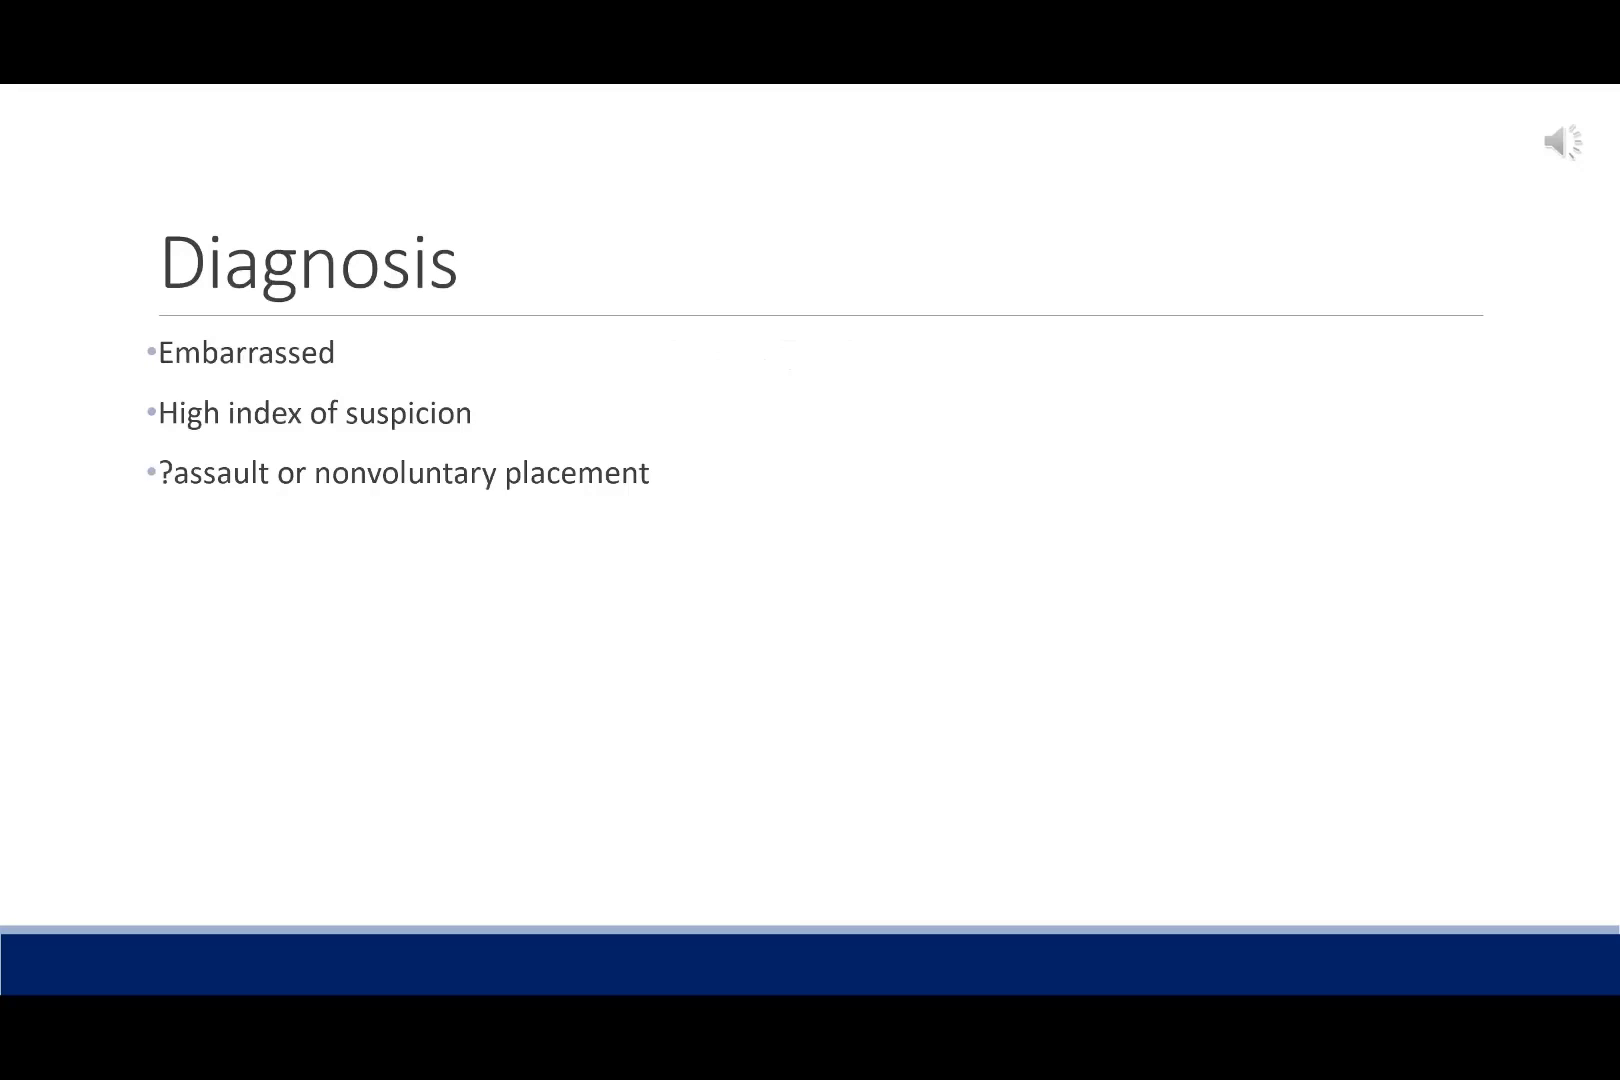
# Advance the slideshow from the Diagnosis slide to the imaging examples slide
pyautogui.press('Right')
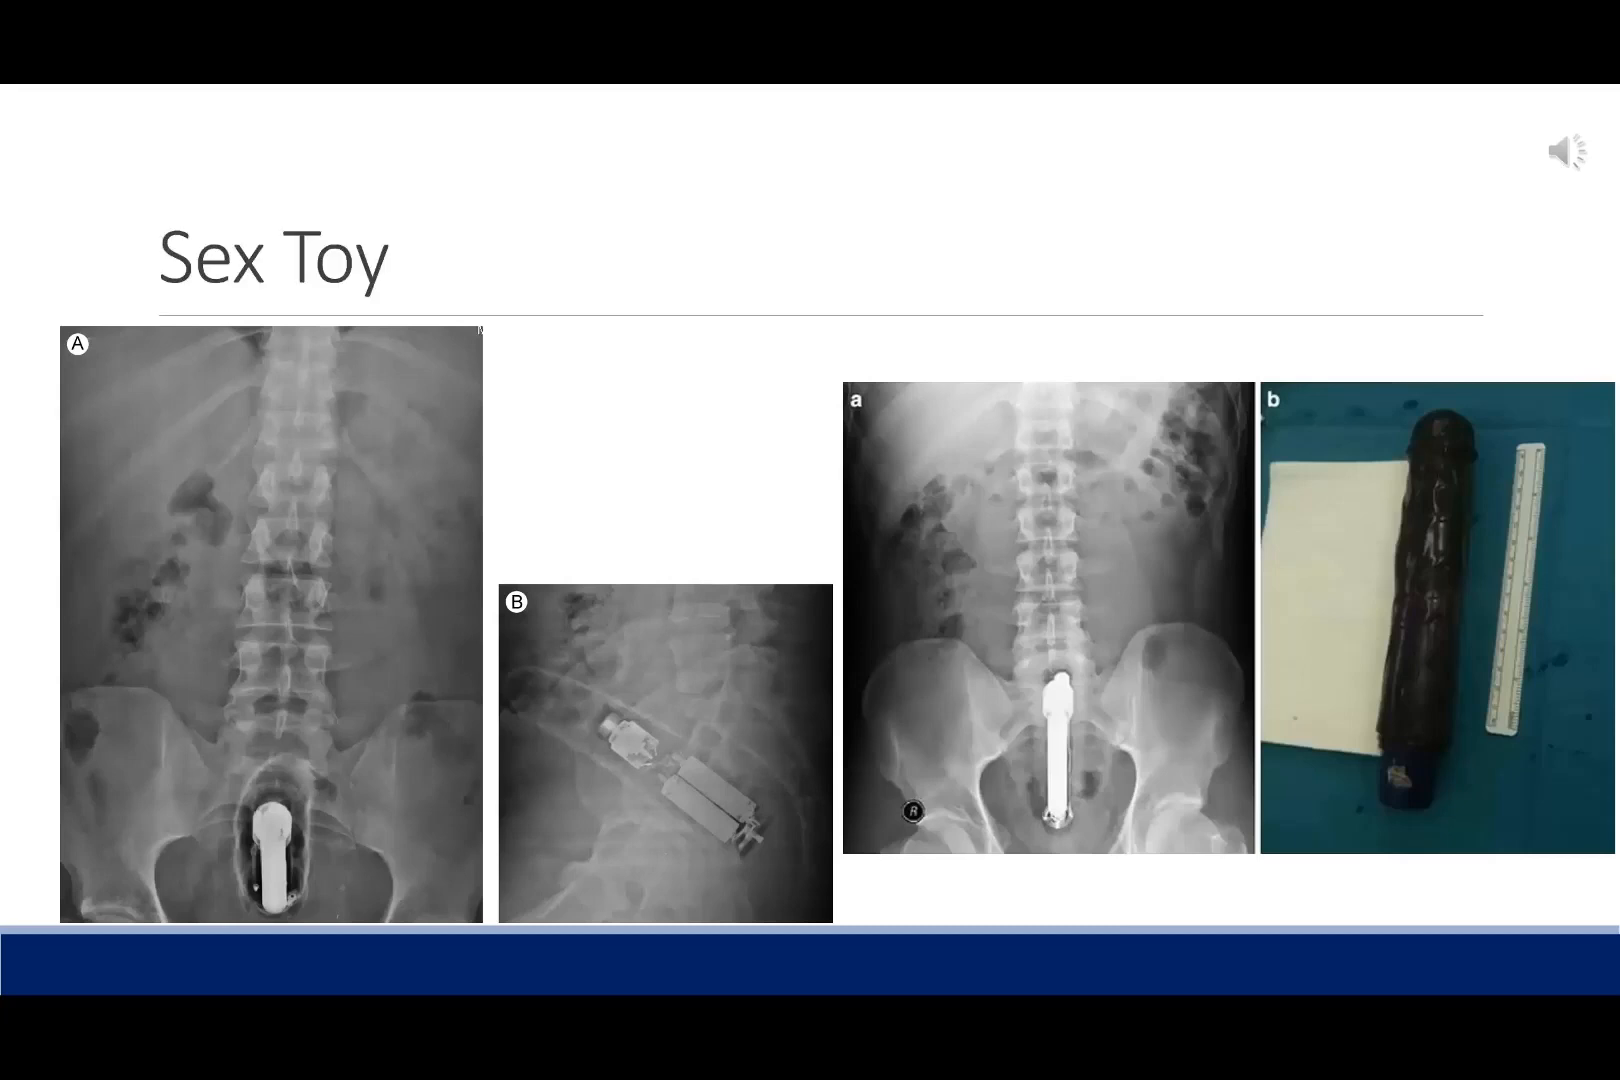
pyautogui.press('Right')
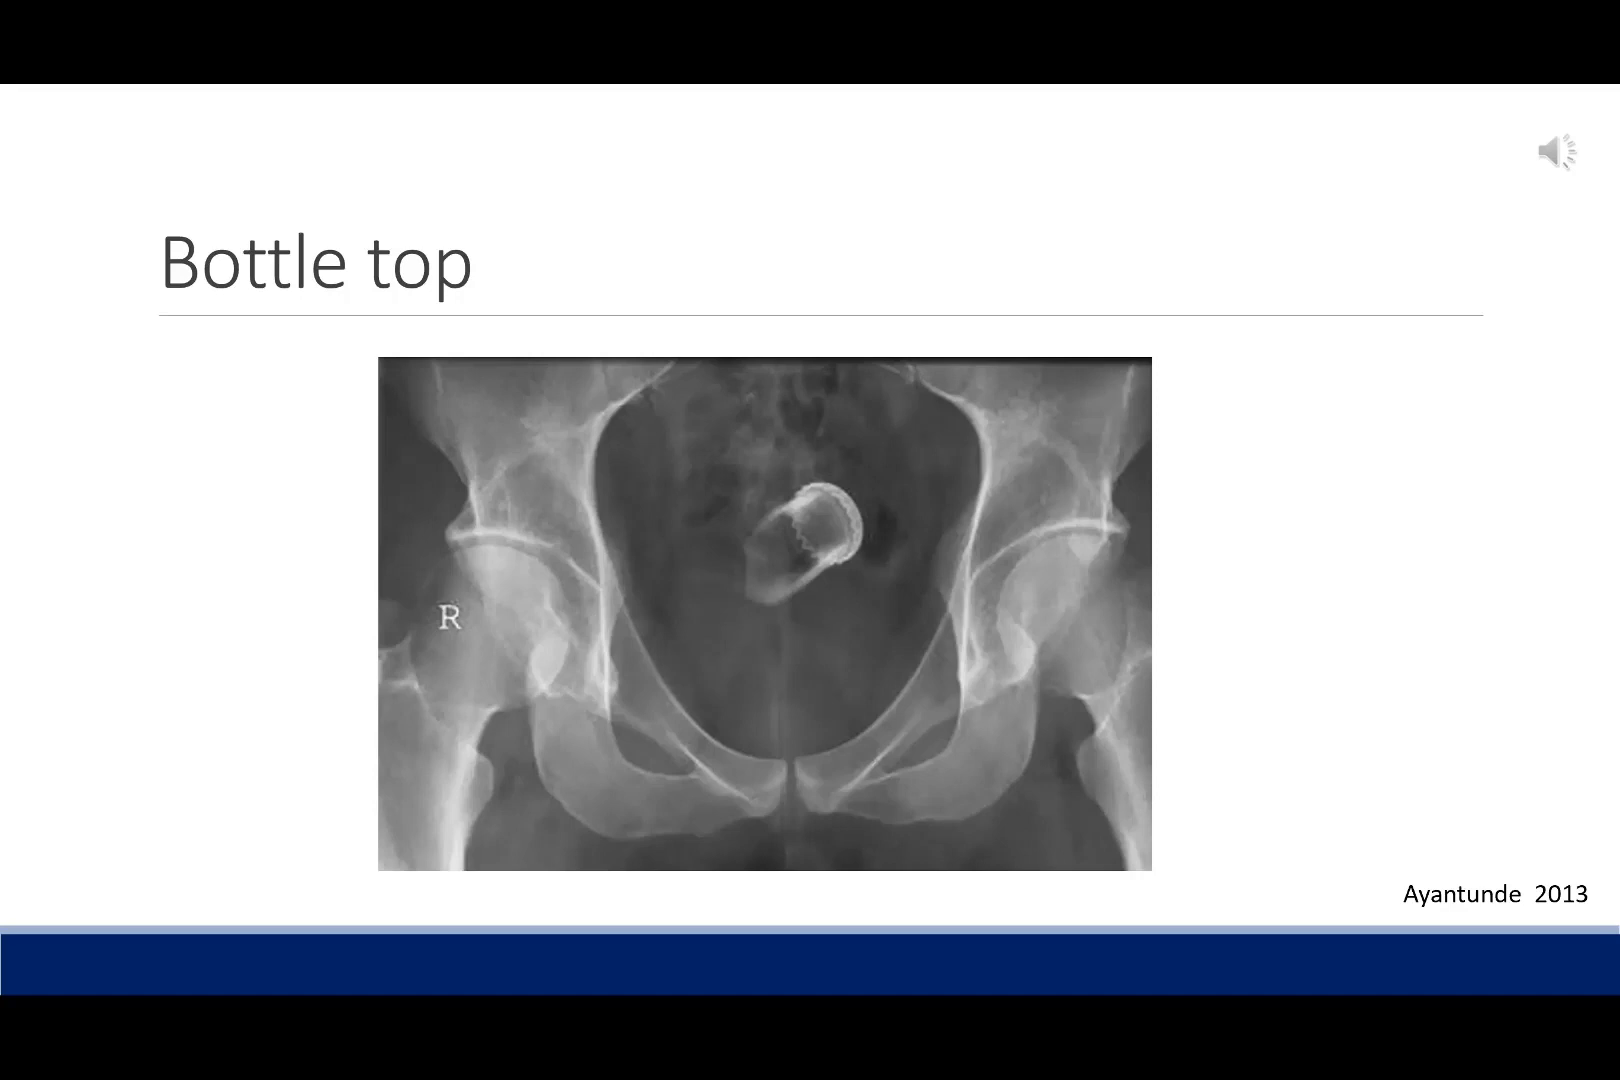
# Advance the slideshow past the Bottle top radiograph slide to Body Packing
pyautogui.press('right')
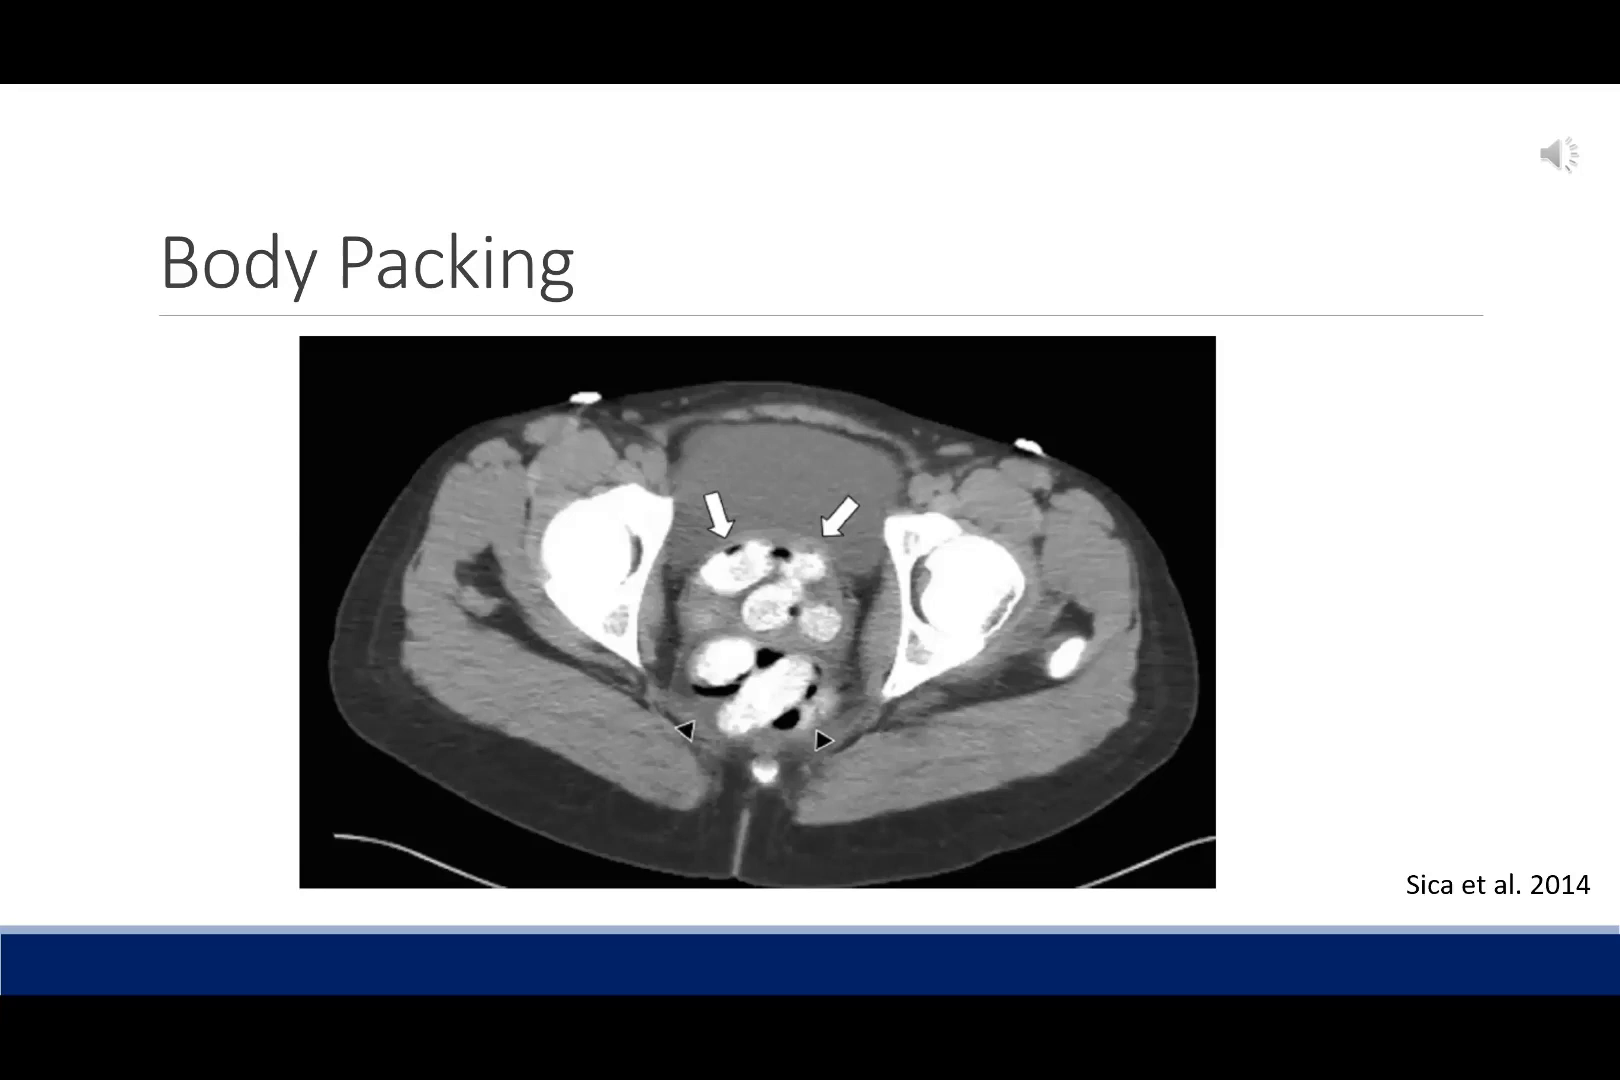